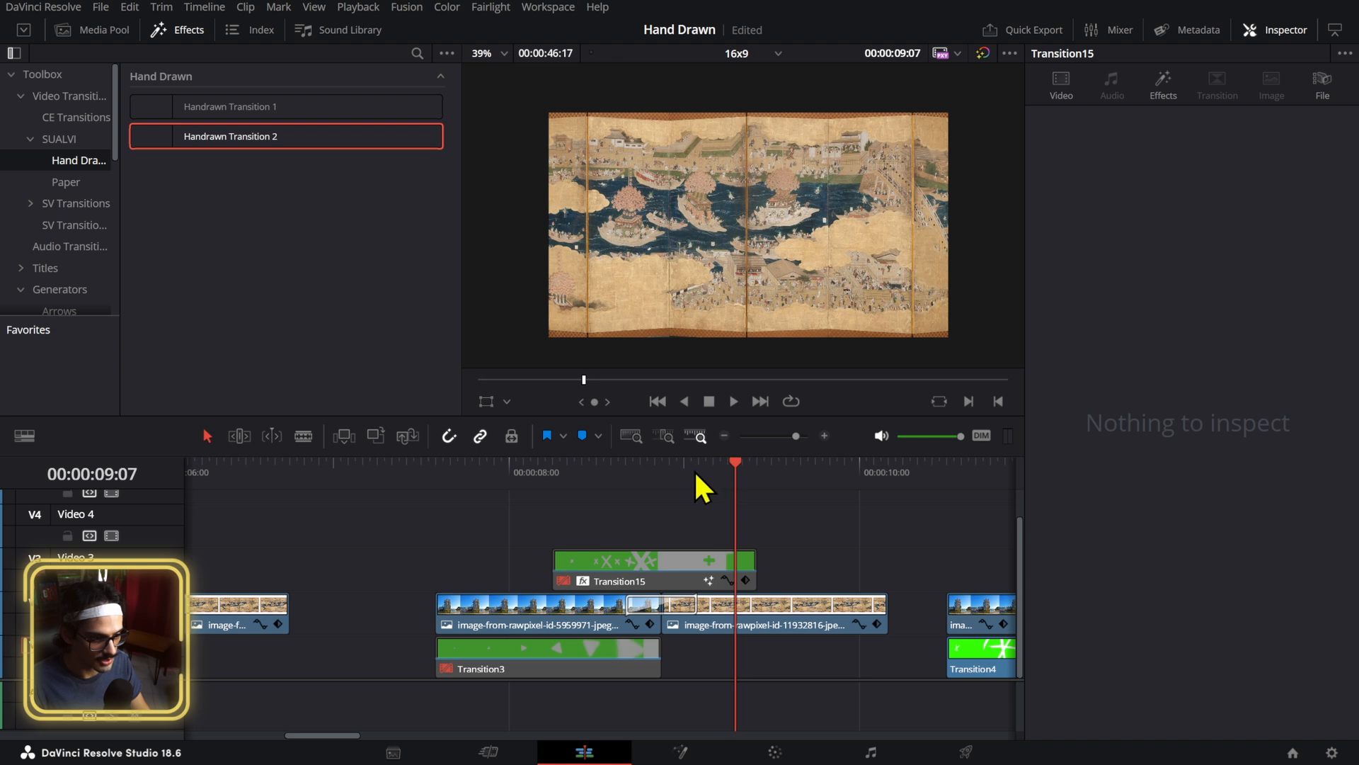
# - Select Handrawn Transition 2 between the two image clips to show its Inspector controls
pyautogui.click(640, 624)
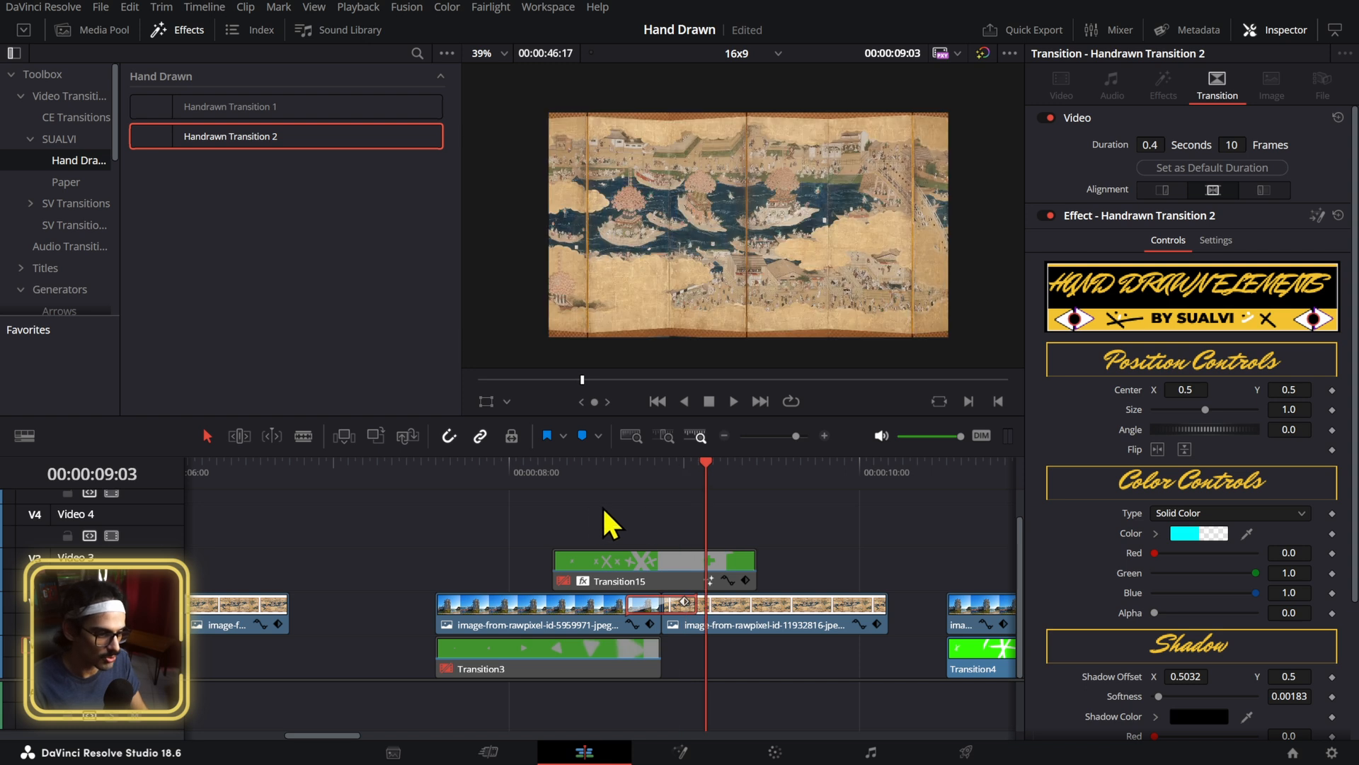
# - Move the playhead earlier and raise the transition's Color Controls alpha to about 0.19
pyautogui.click(624, 465)
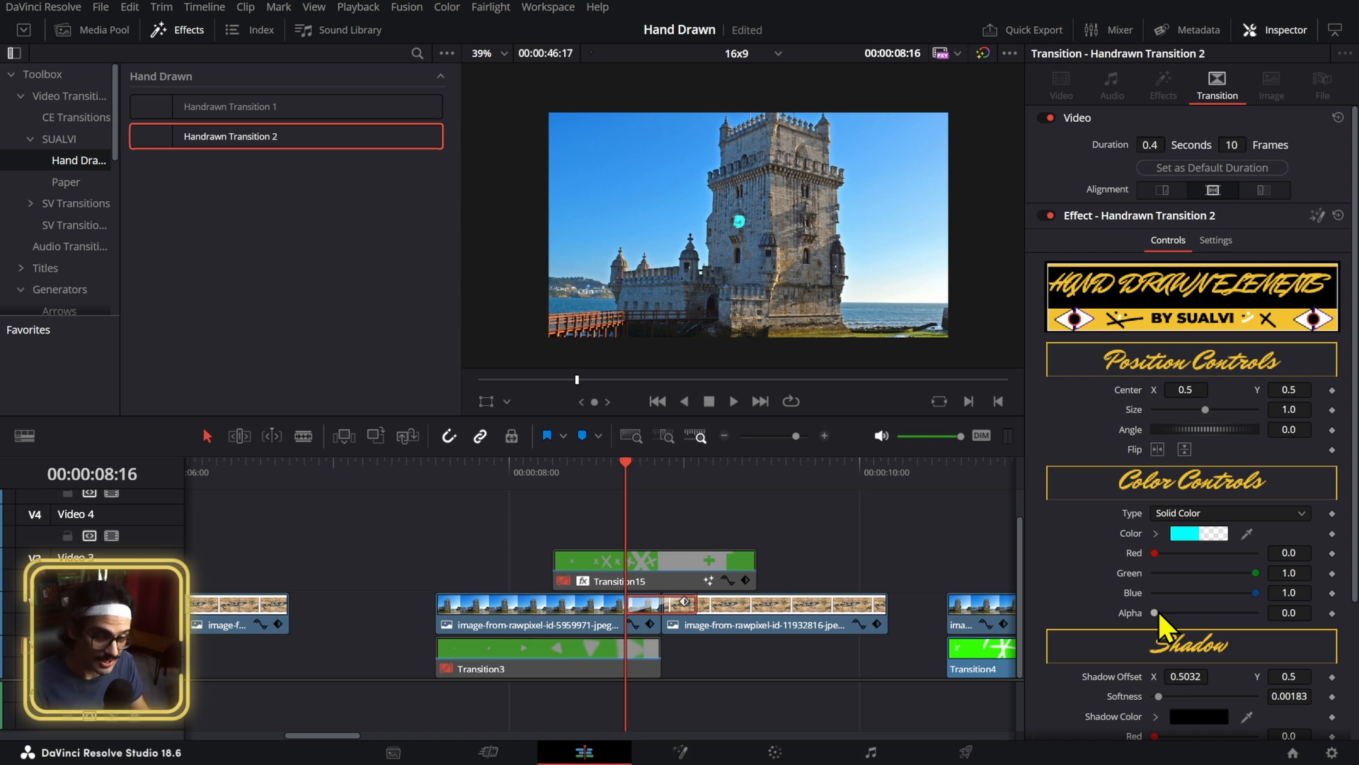
pyautogui.moveTo(1131, 614); pyautogui.dragTo(1174, 614)
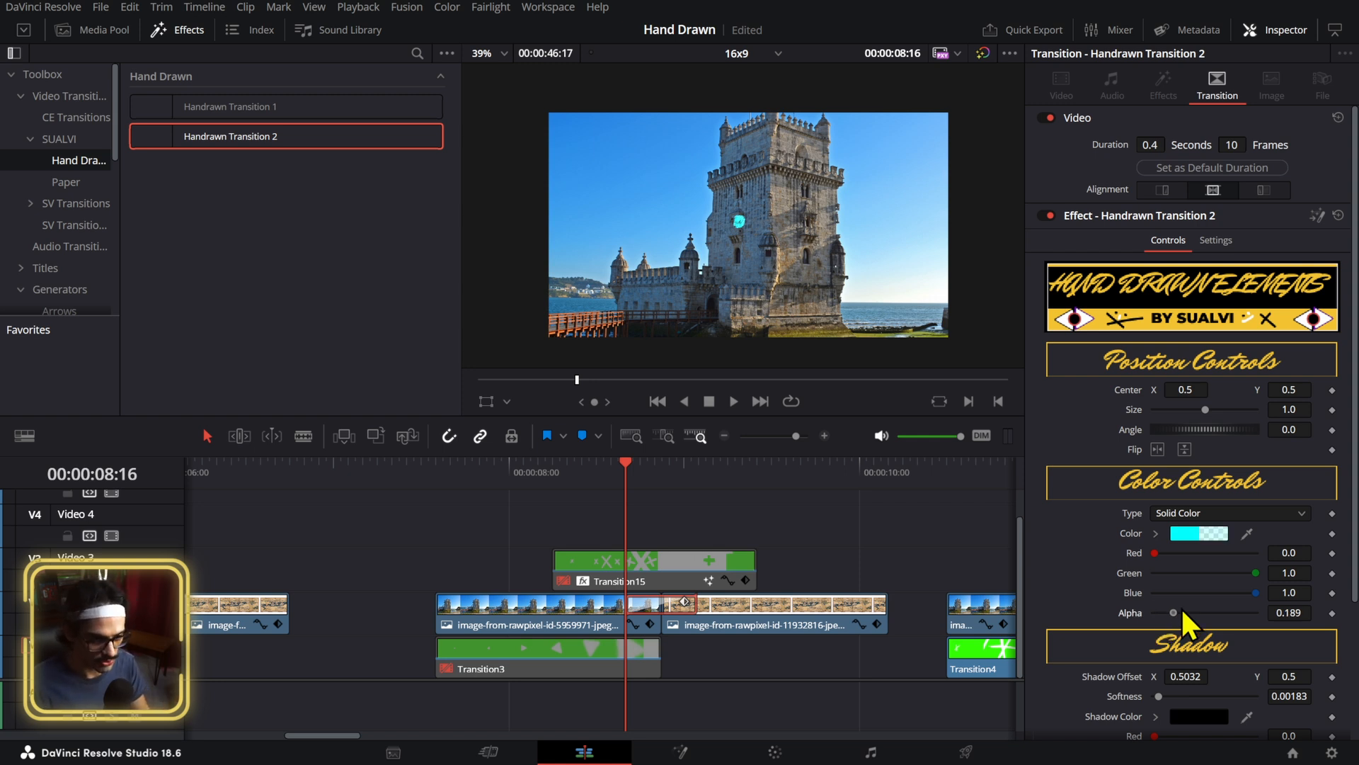